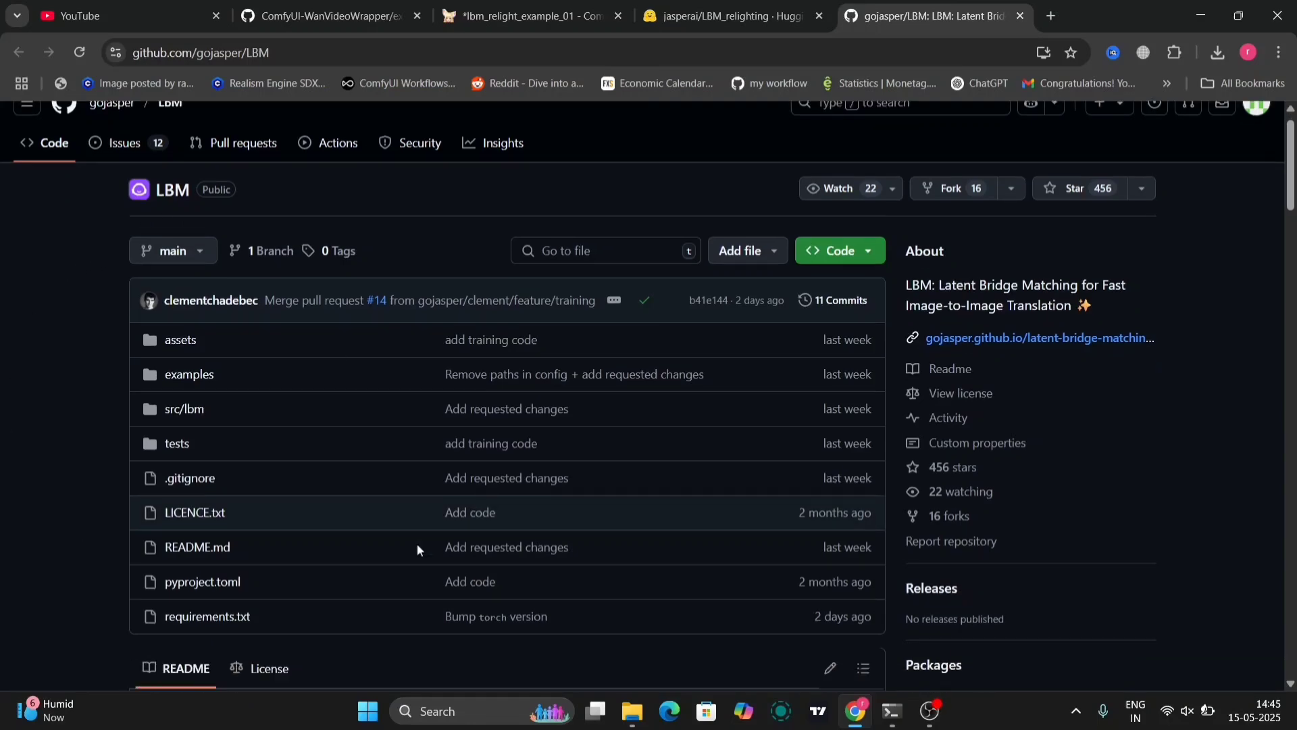
- Scroll down through the currently open web page
scroll("down", 3)
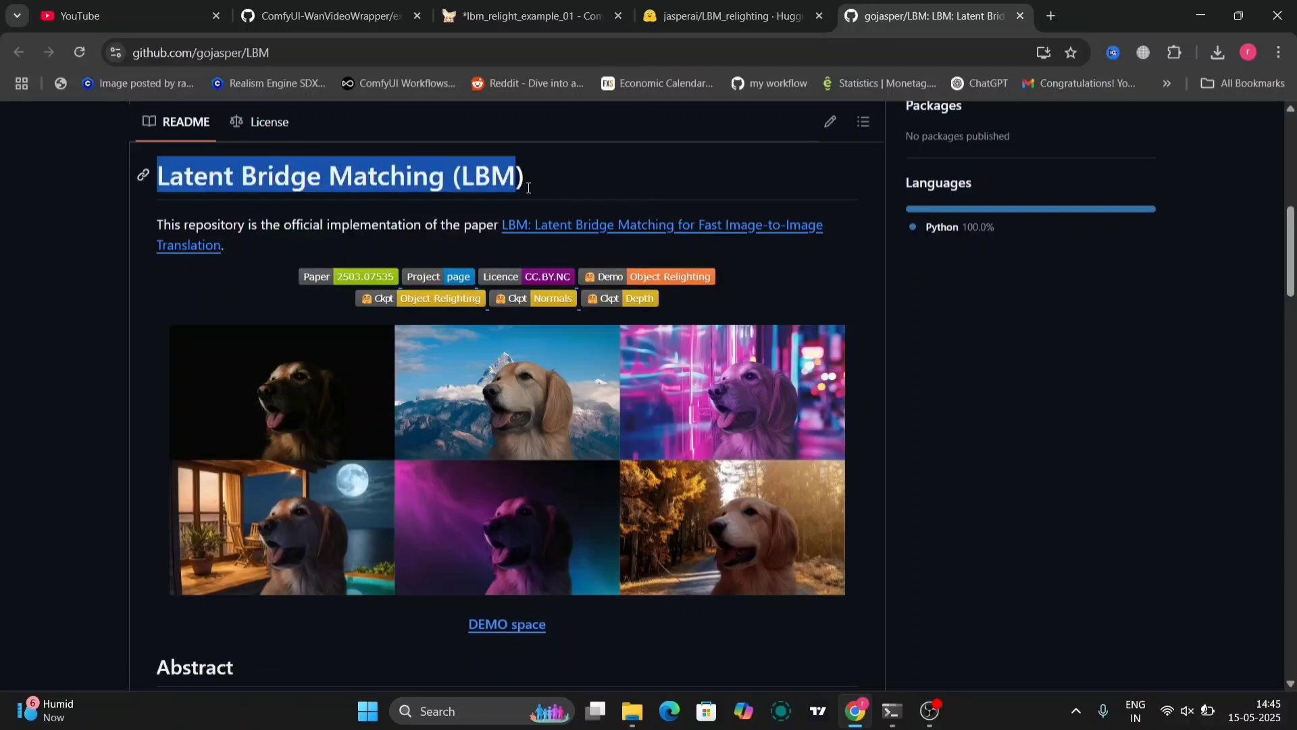
mouse_move(658, 523)
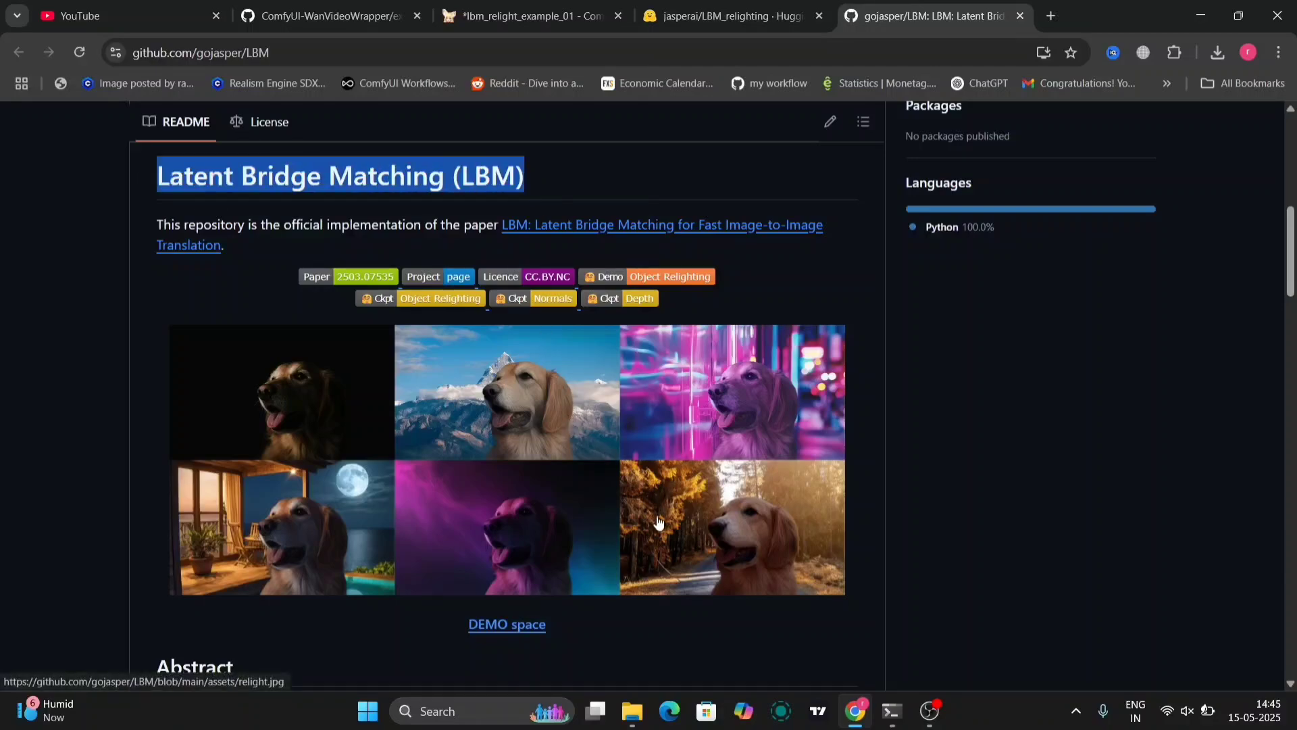
scroll("down", 3)
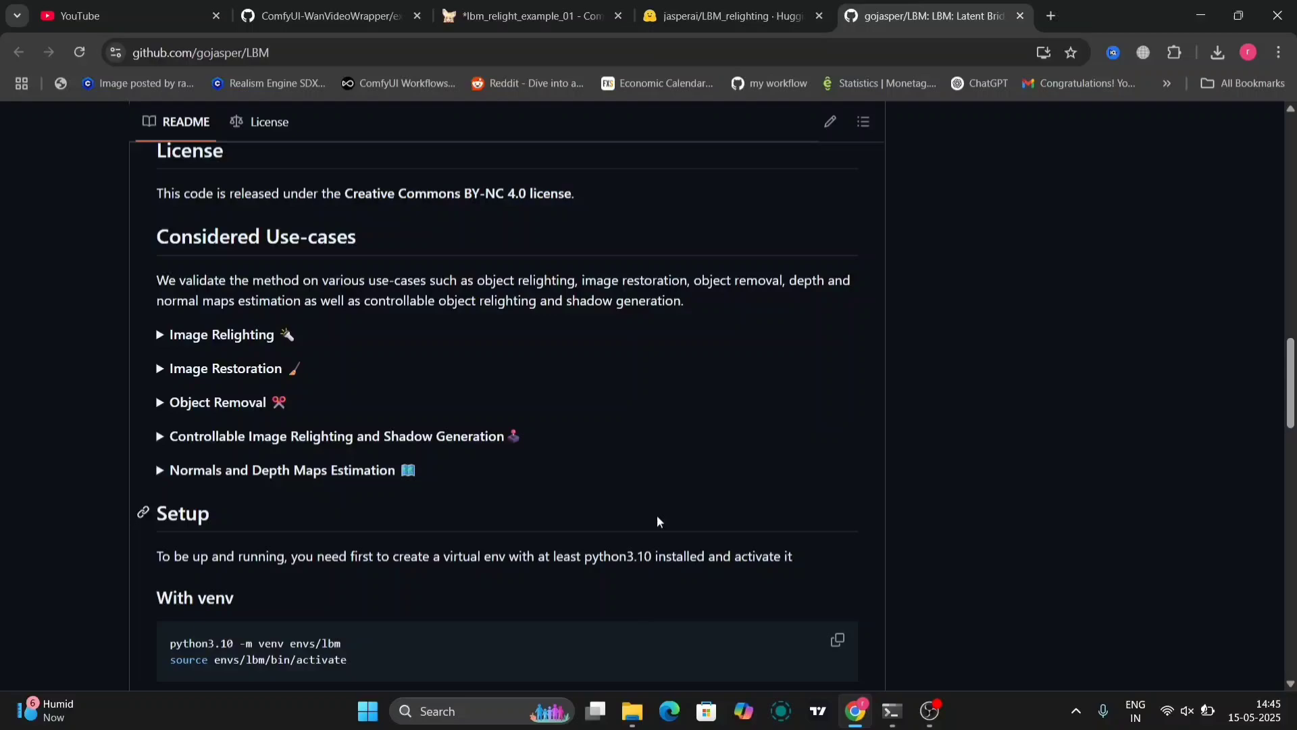
scroll("down", 3)
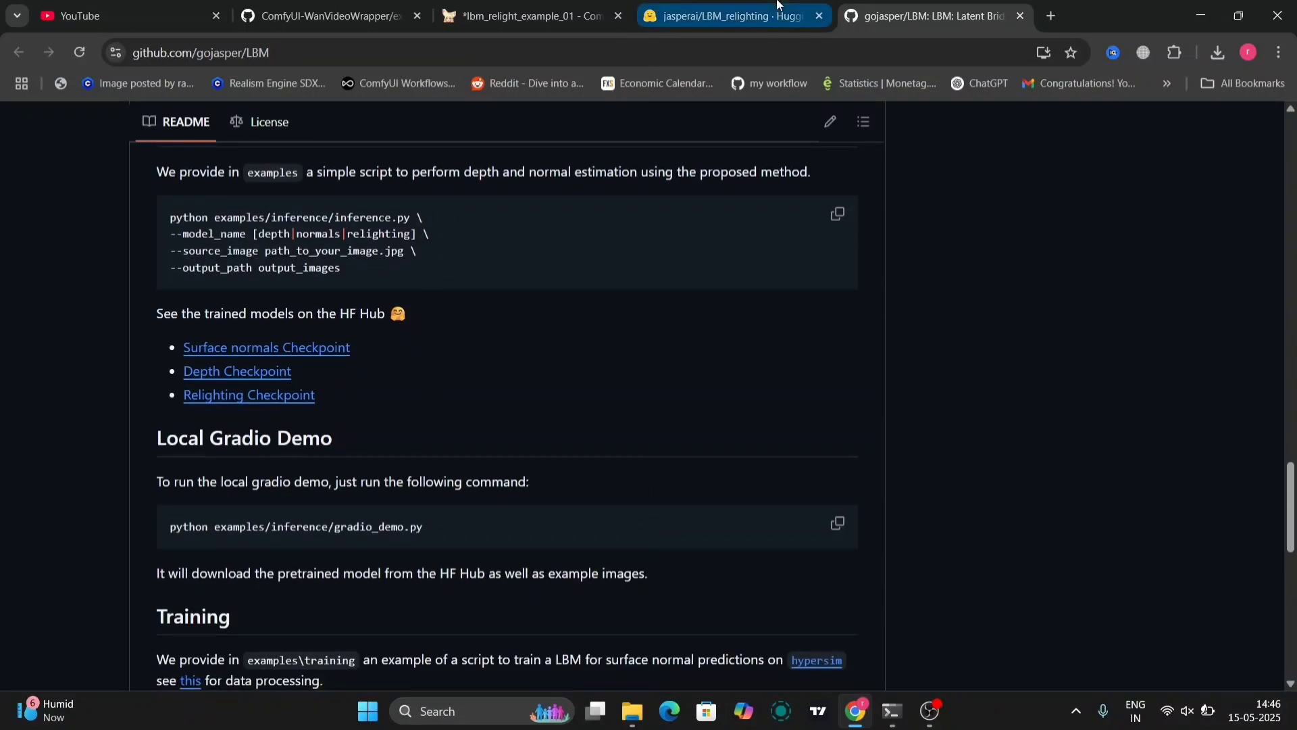
- Switch to the jasperai/LBM_relighting tab and read its model card down to license and citation
left_click(731, 15)
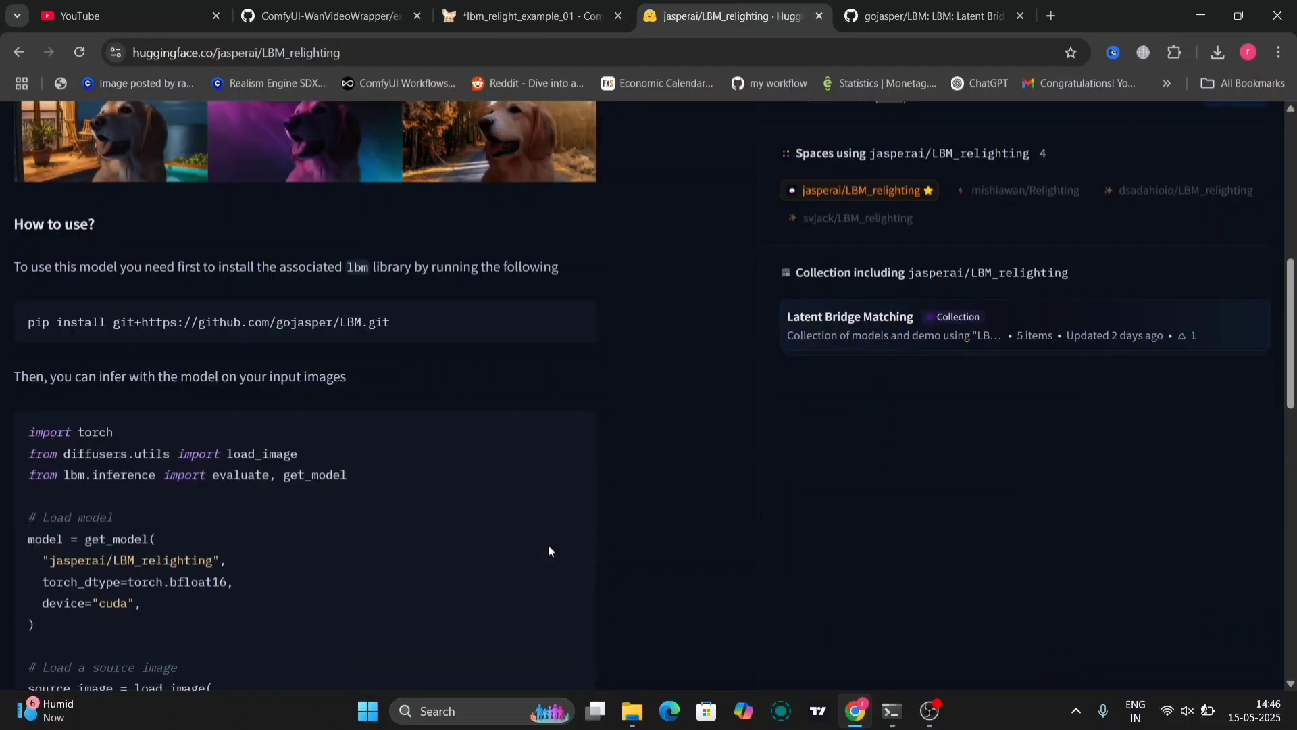
scroll("down", 3)
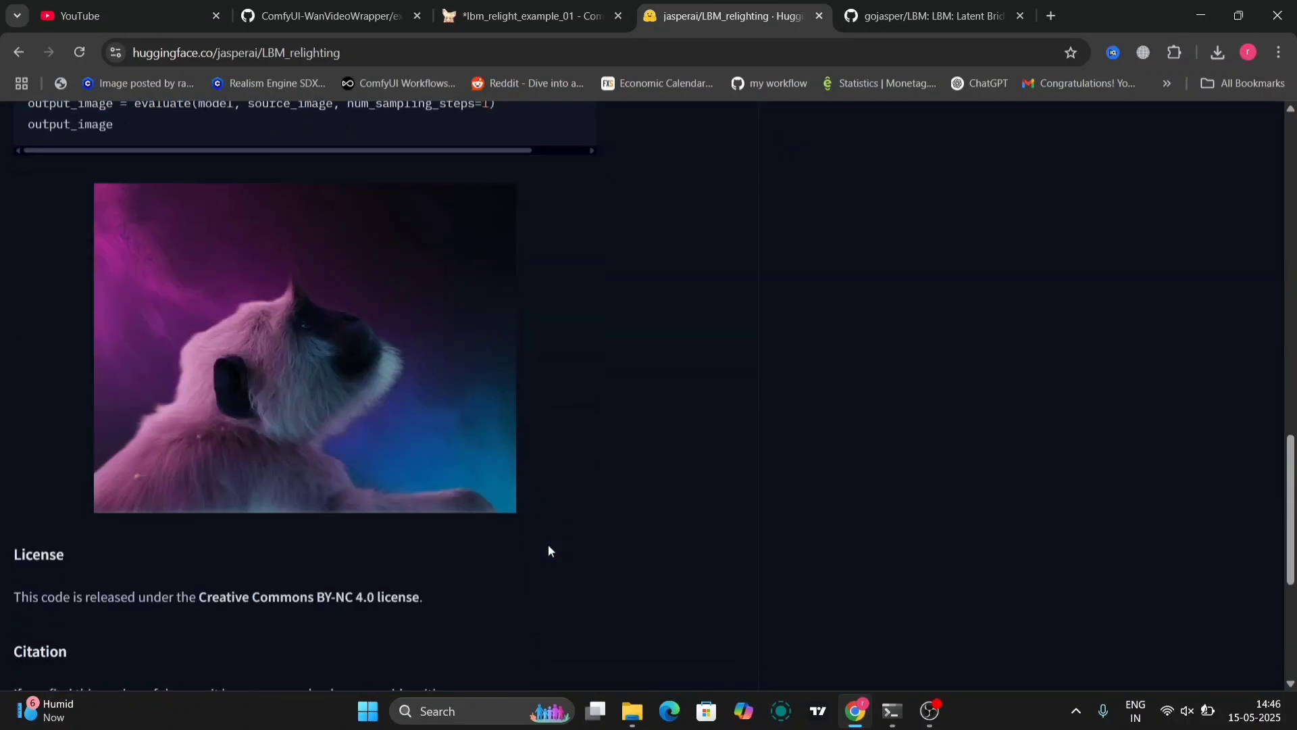
scroll("down", 3)
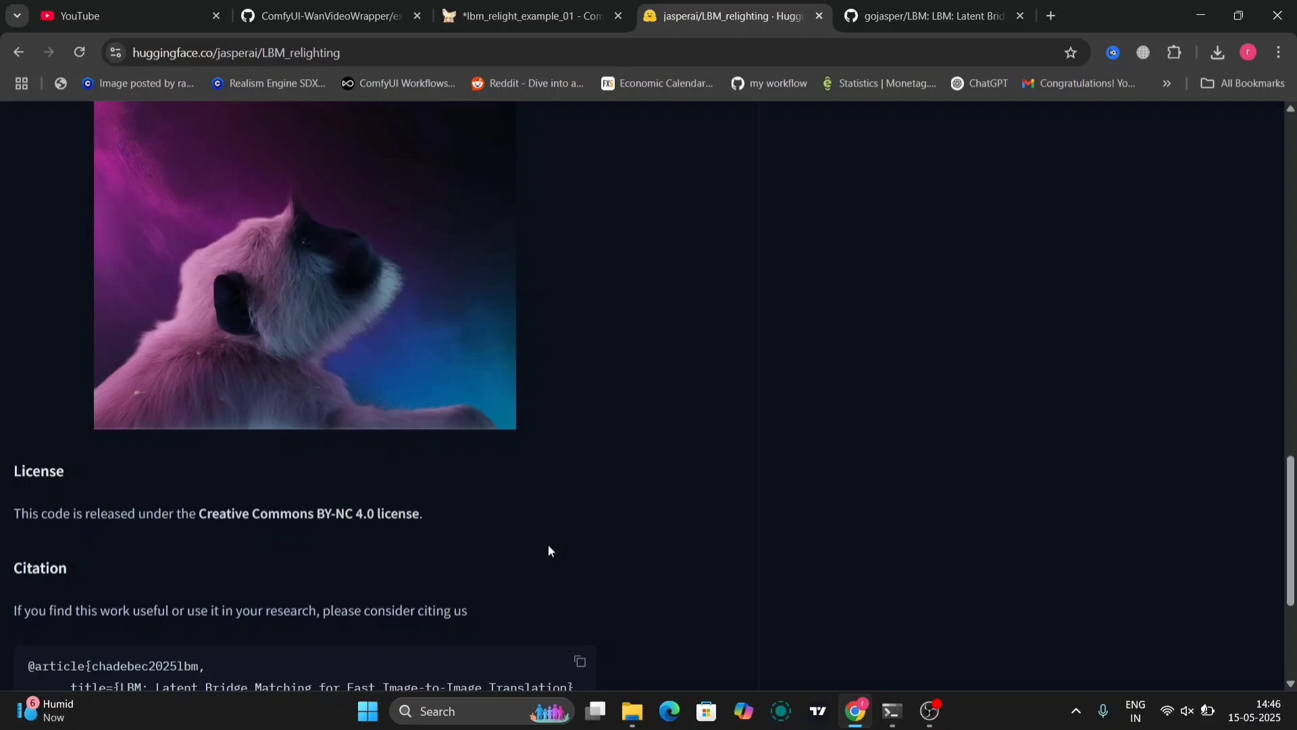
scroll("down", 3)
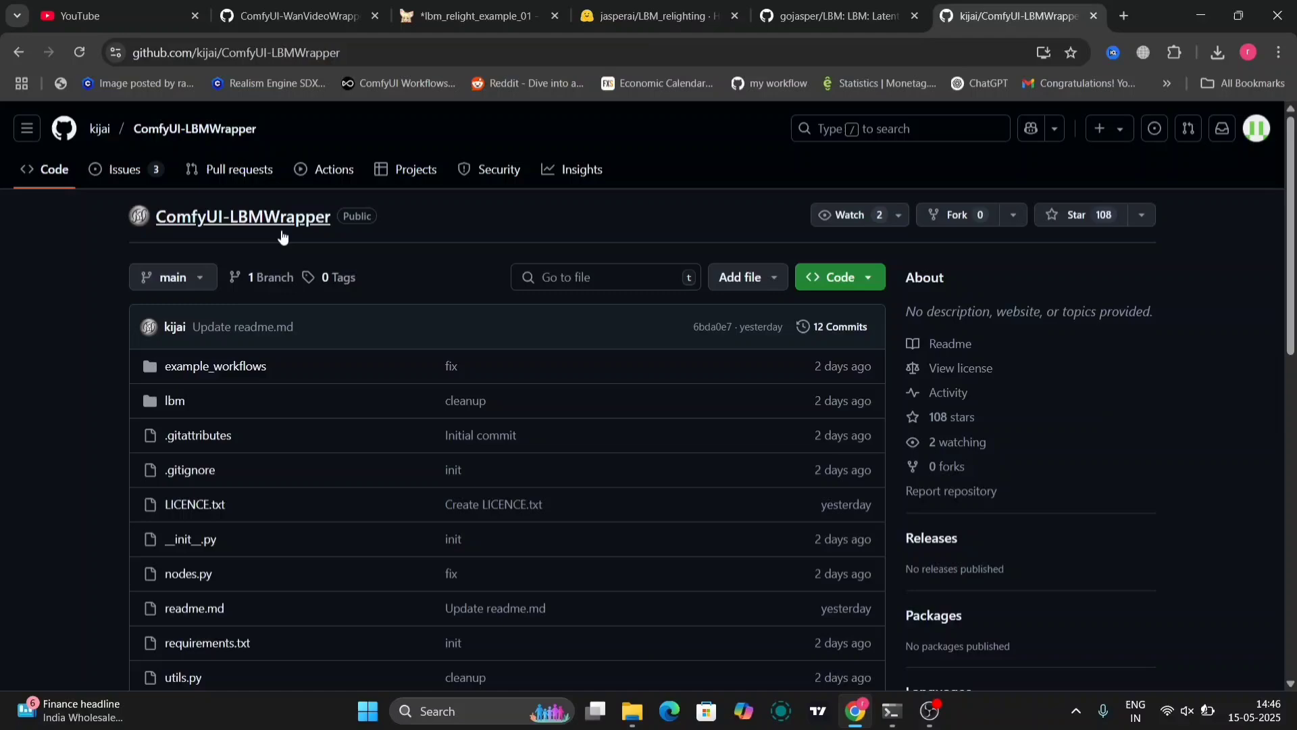
scroll("down", 3)
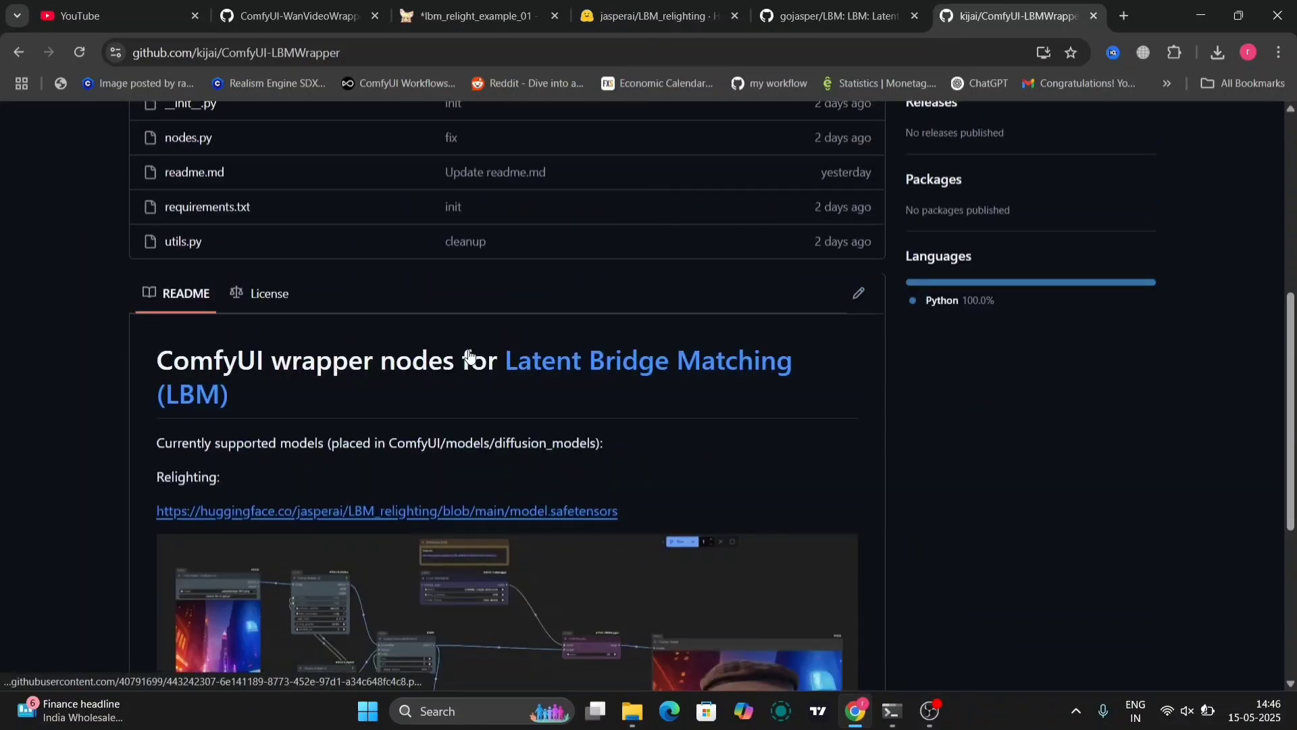
scroll("up", 3)
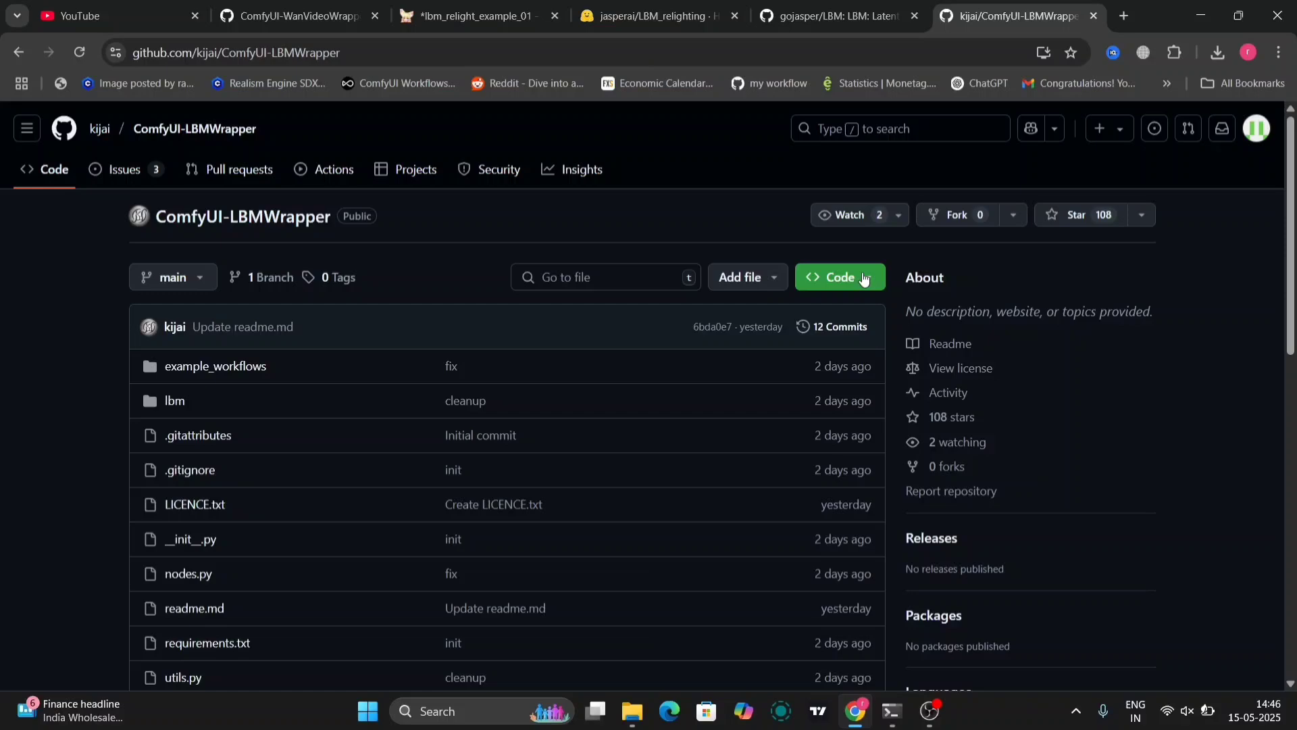
left_click(839, 277)
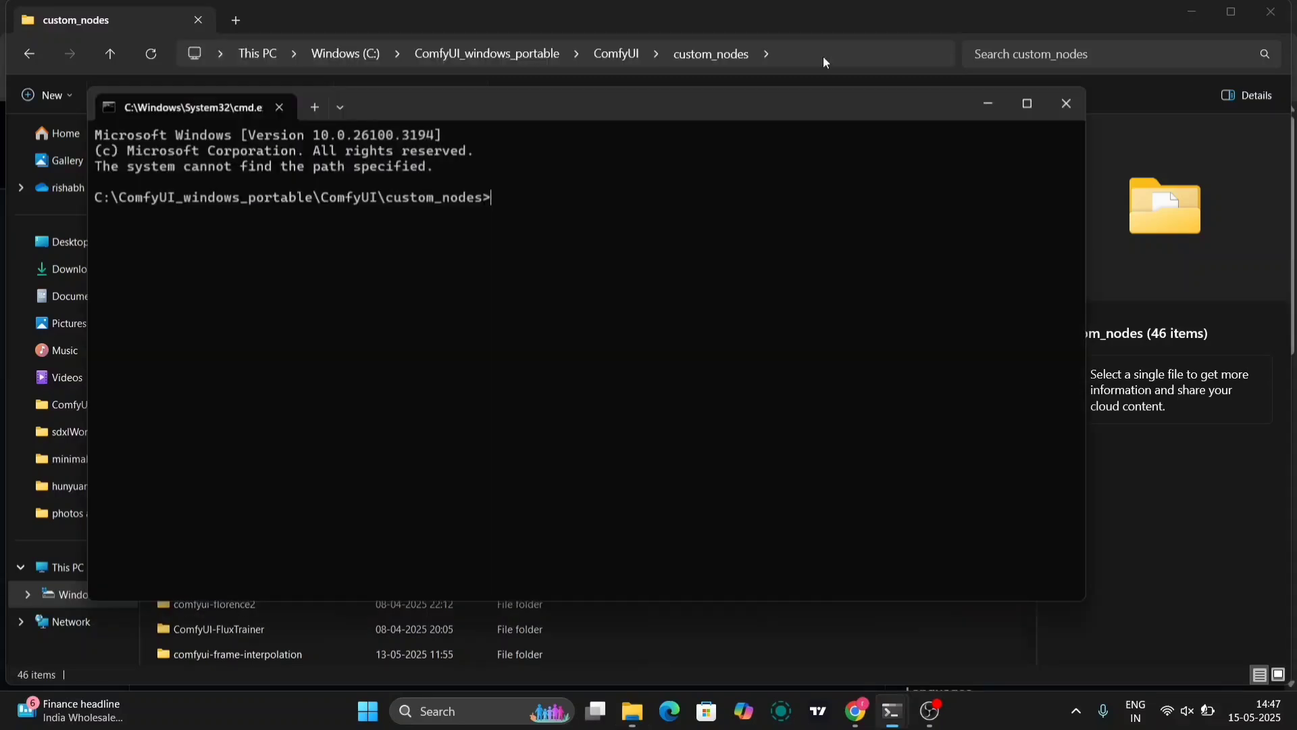
type("git")
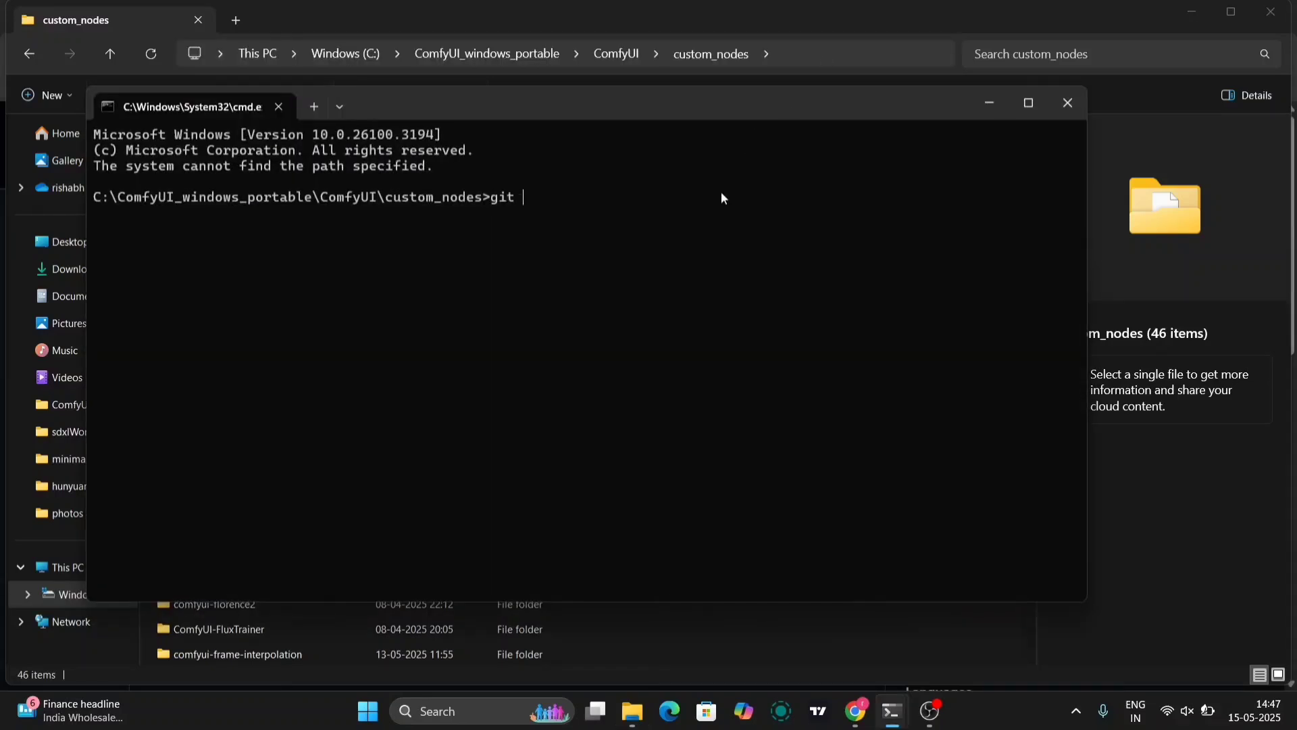
type("clone https://github.com/kijai/ComfyUI-LBMWrapper.git")
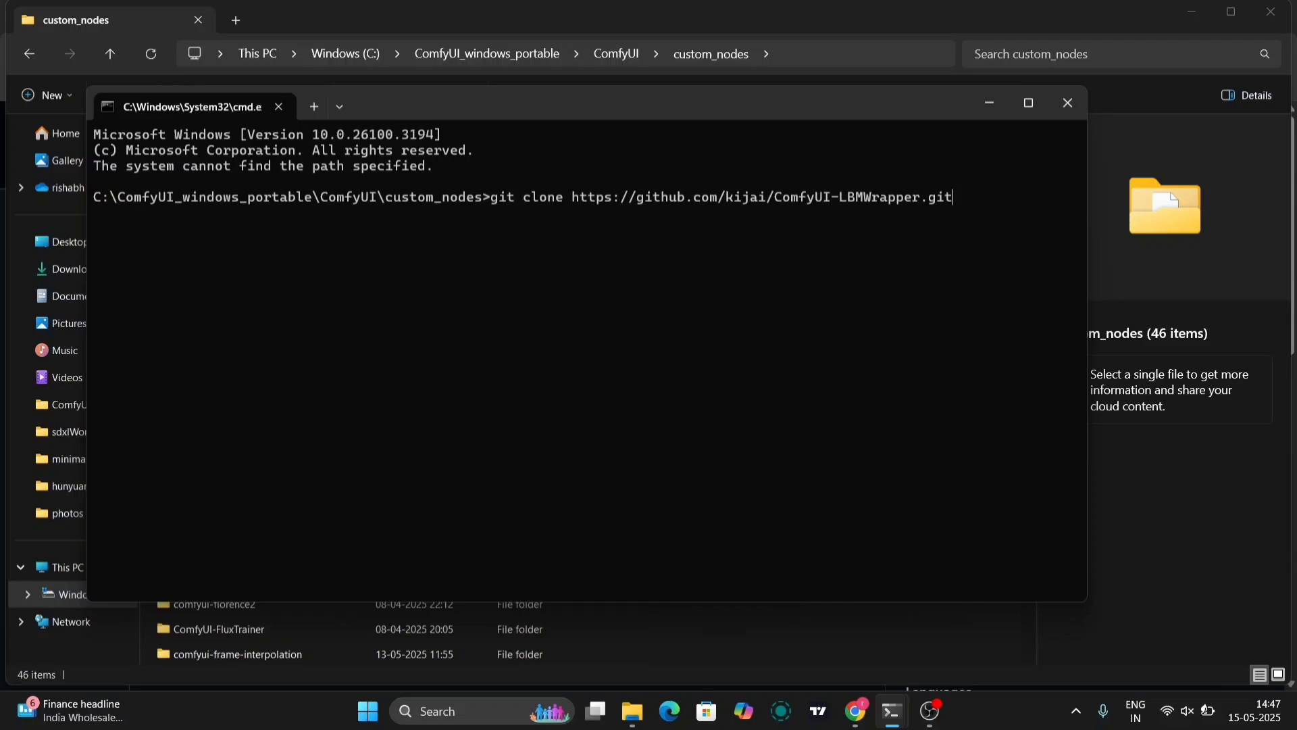
key("Backspace")
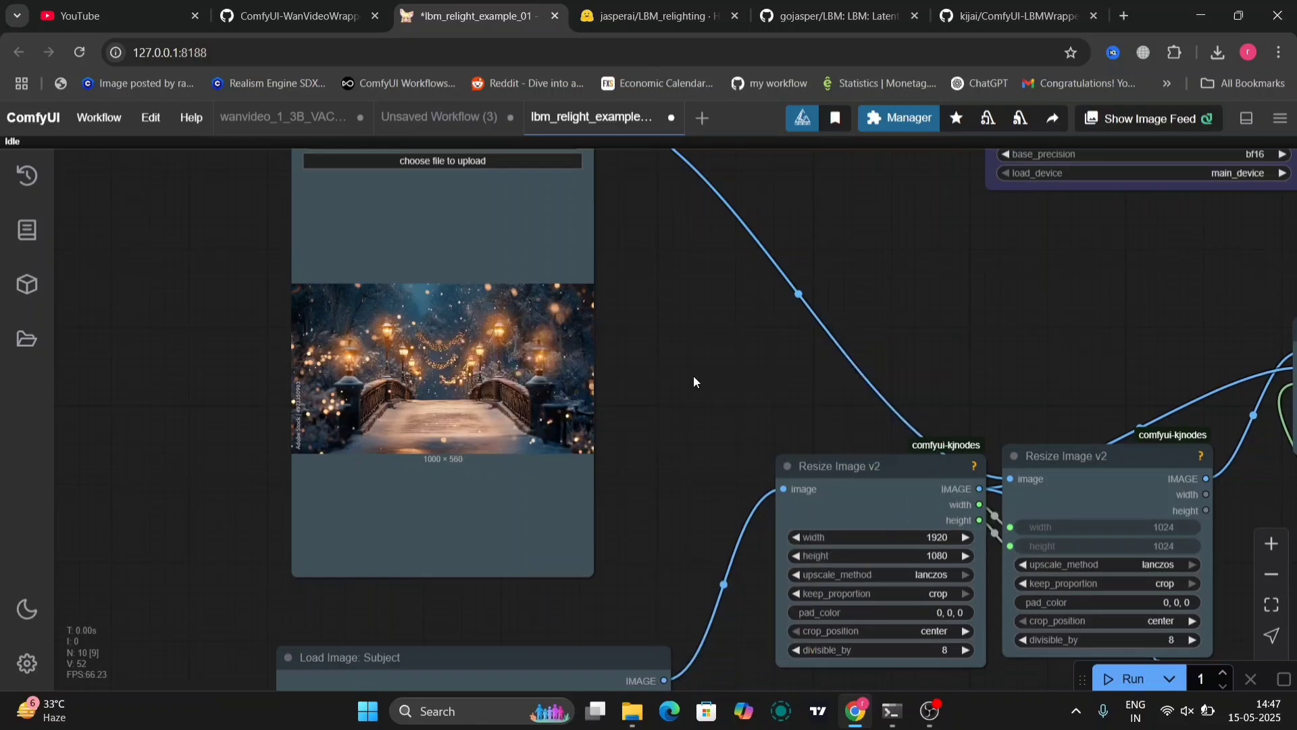
mouse_move(705, 453)
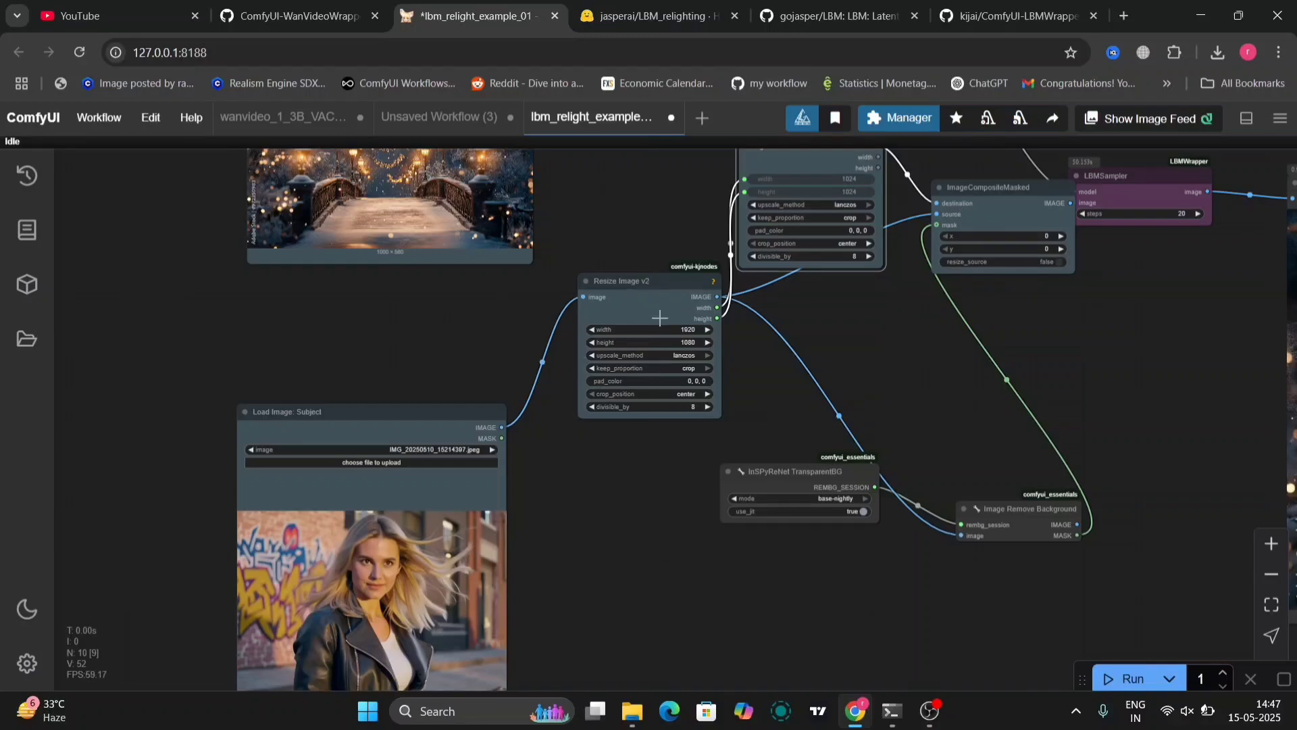
mouse_move(670, 297)
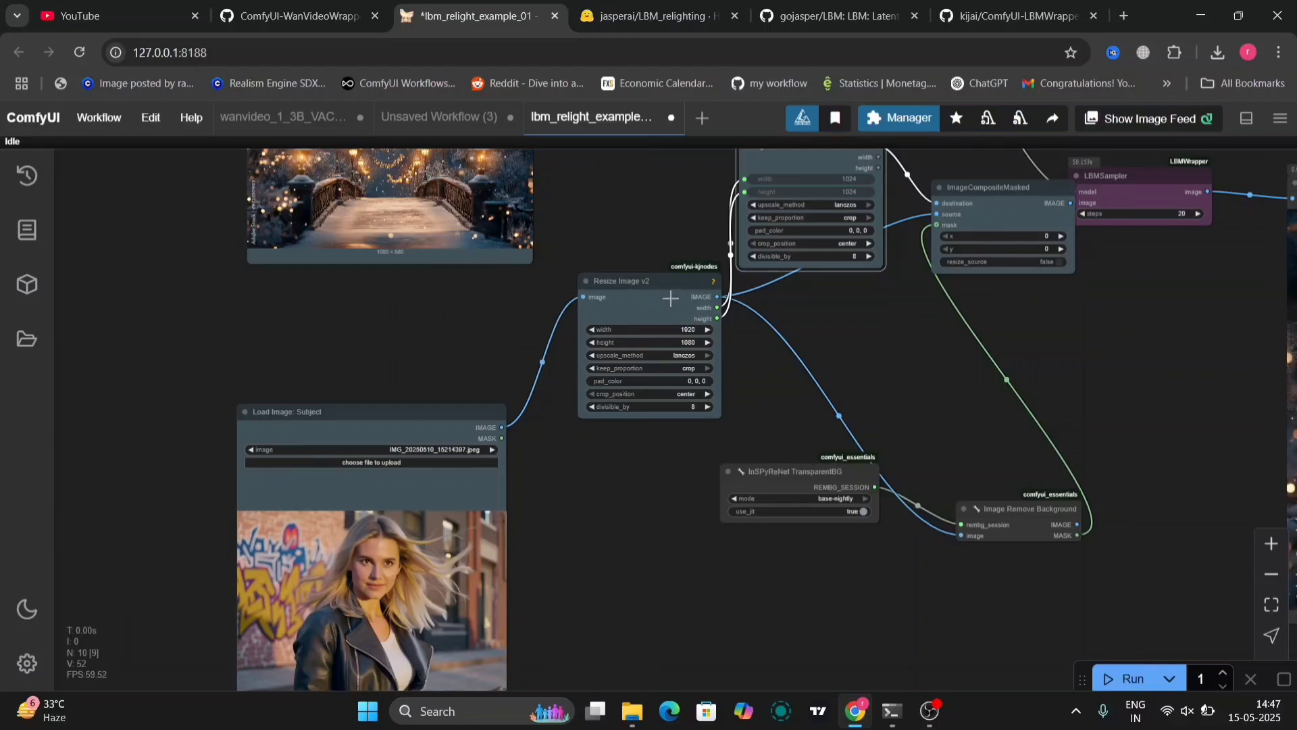
- Nudge Resize Image v2 left and move InSPyReNet TransparentBG lower, keeping its link
left_click_drag(649, 281, 611, 281)
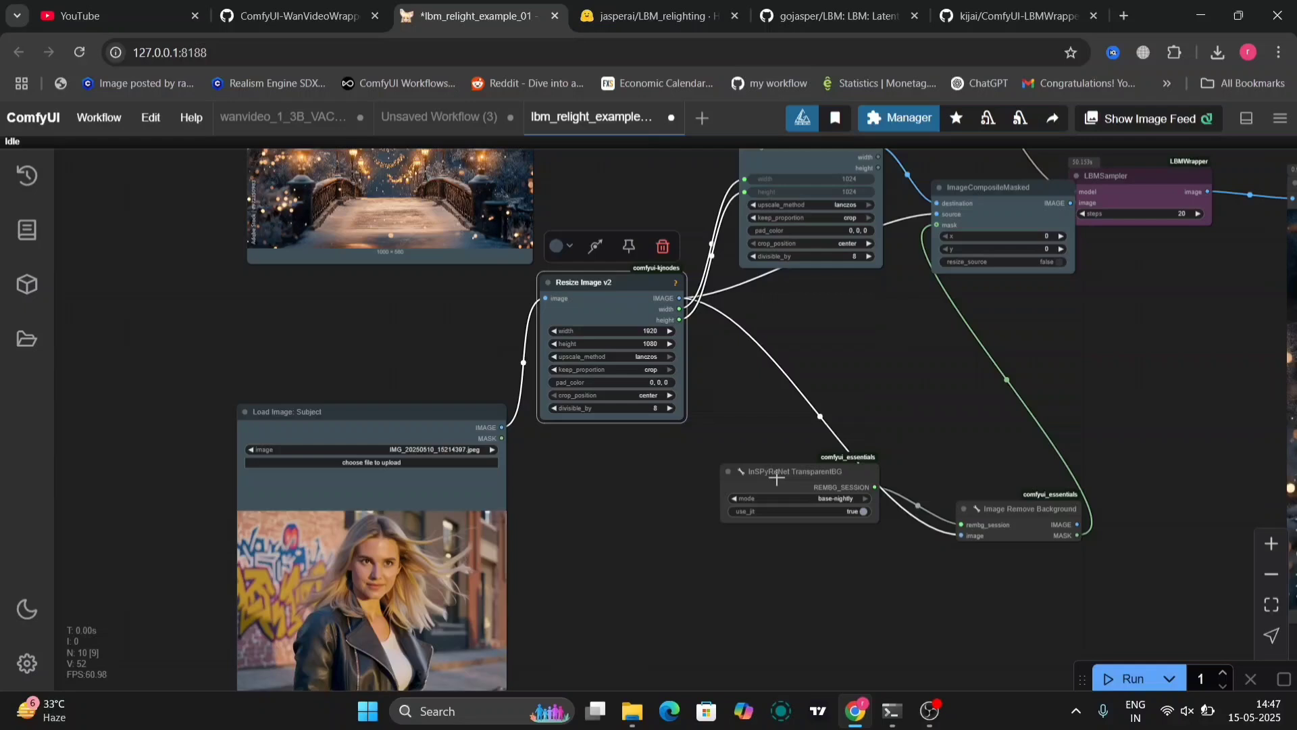
left_click_drag(795, 470, 694, 542)
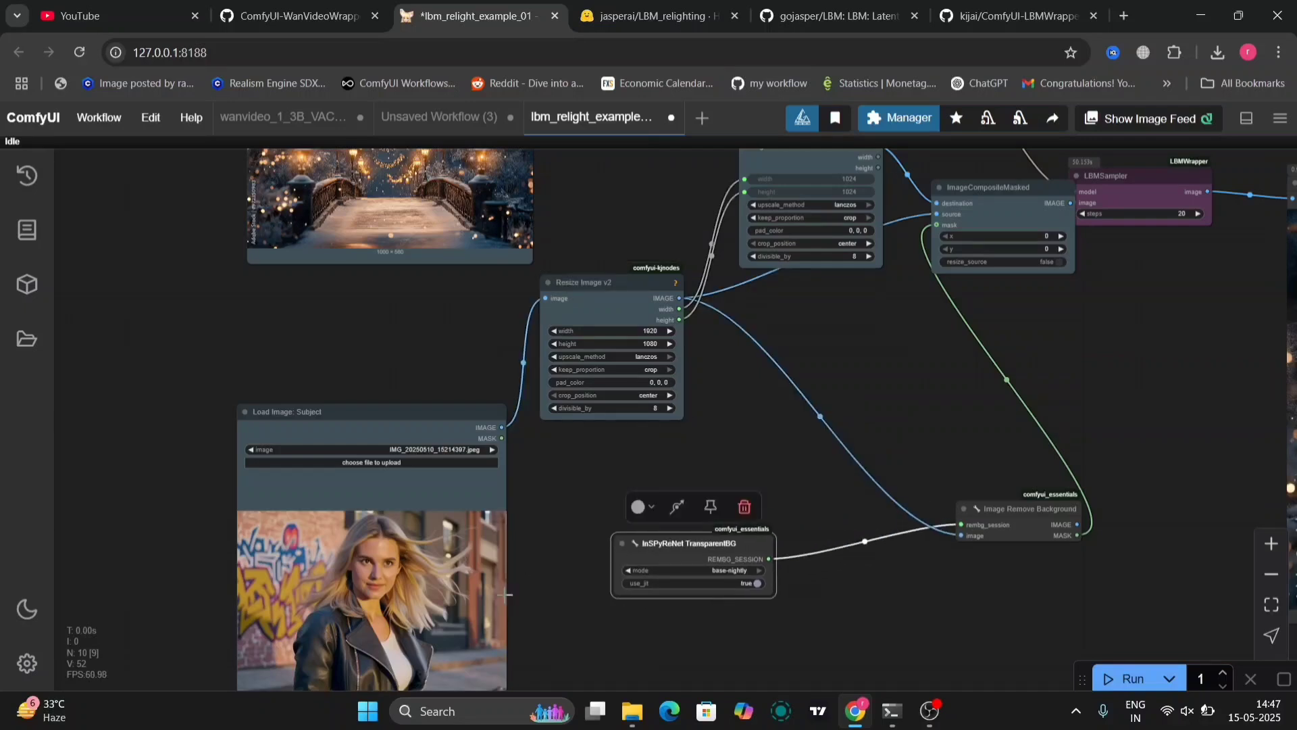
mouse_move(940, 446)
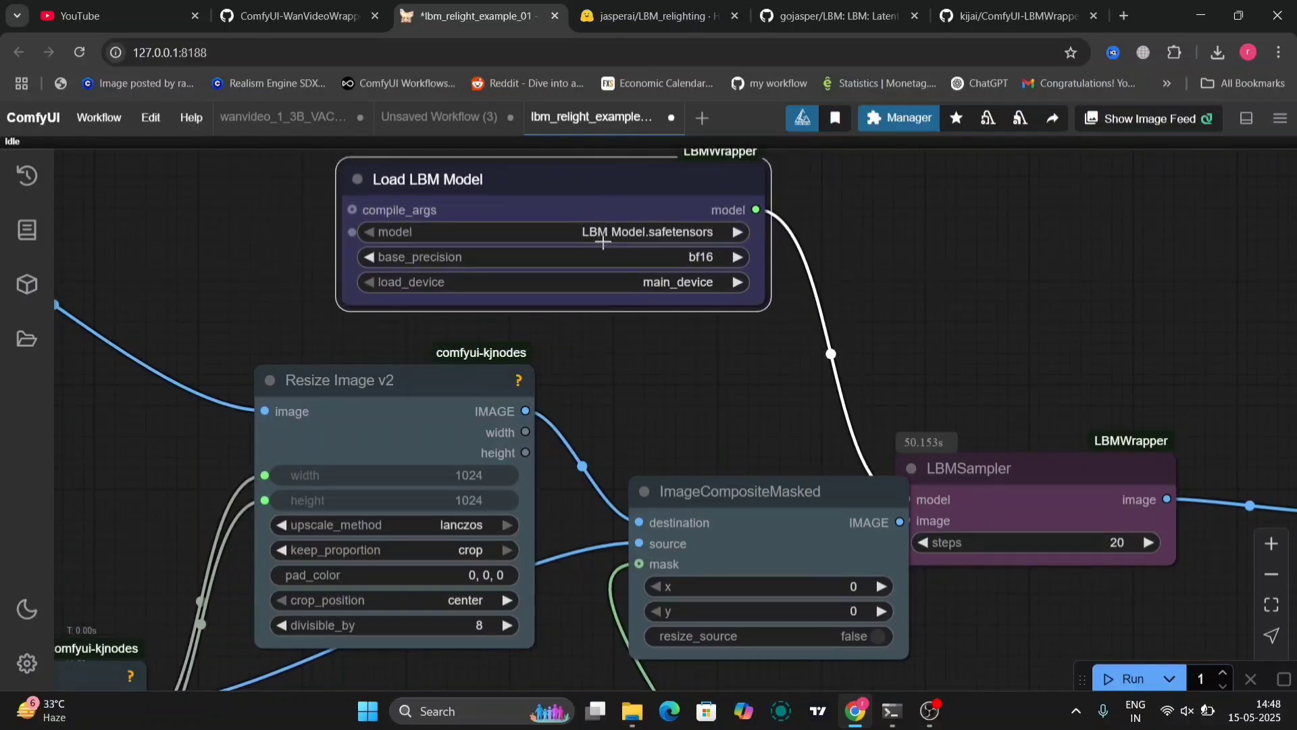
- Check that Load LBM Model uses LBM Model.safetensors with bf16 on main_device
left_click(651, 231)
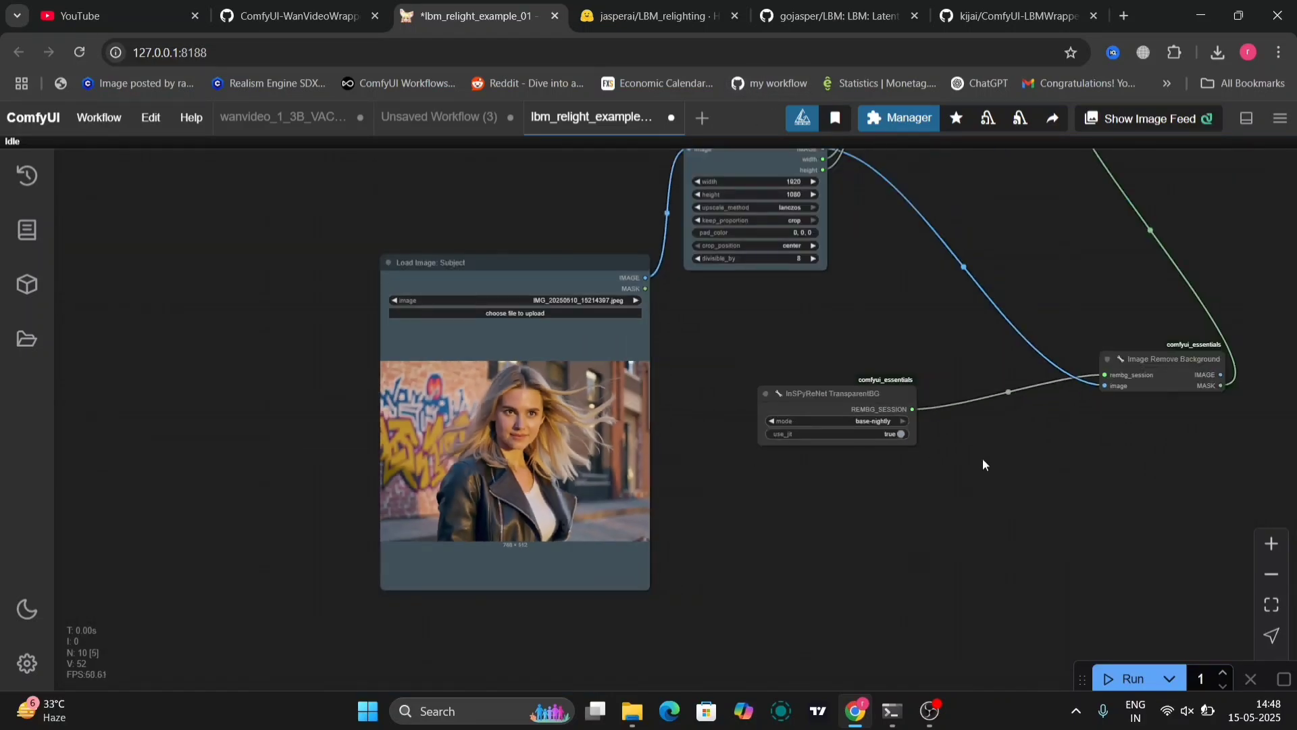
- Pan across the subject branch to Resize Image v2 and the background-removal nodes
left_click_drag(983, 464, 845, 509)
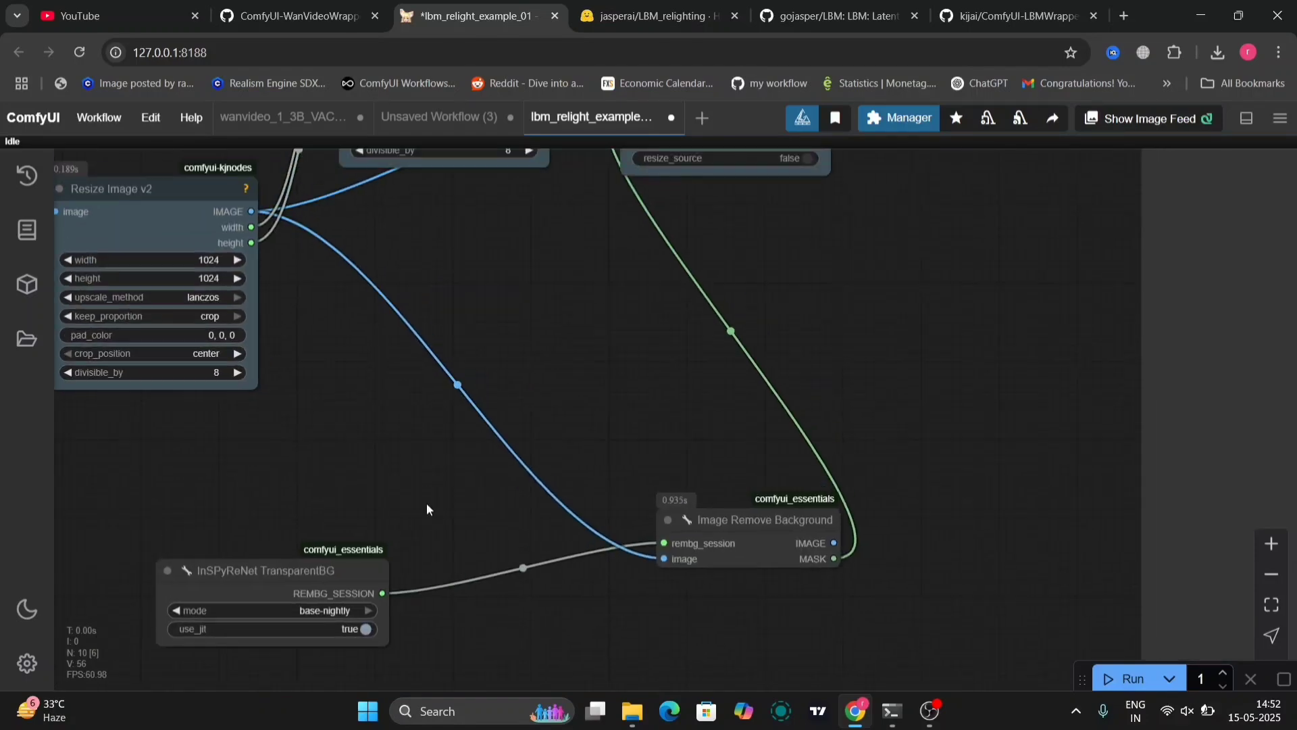
left_click_drag(427, 509, 1046, 557)
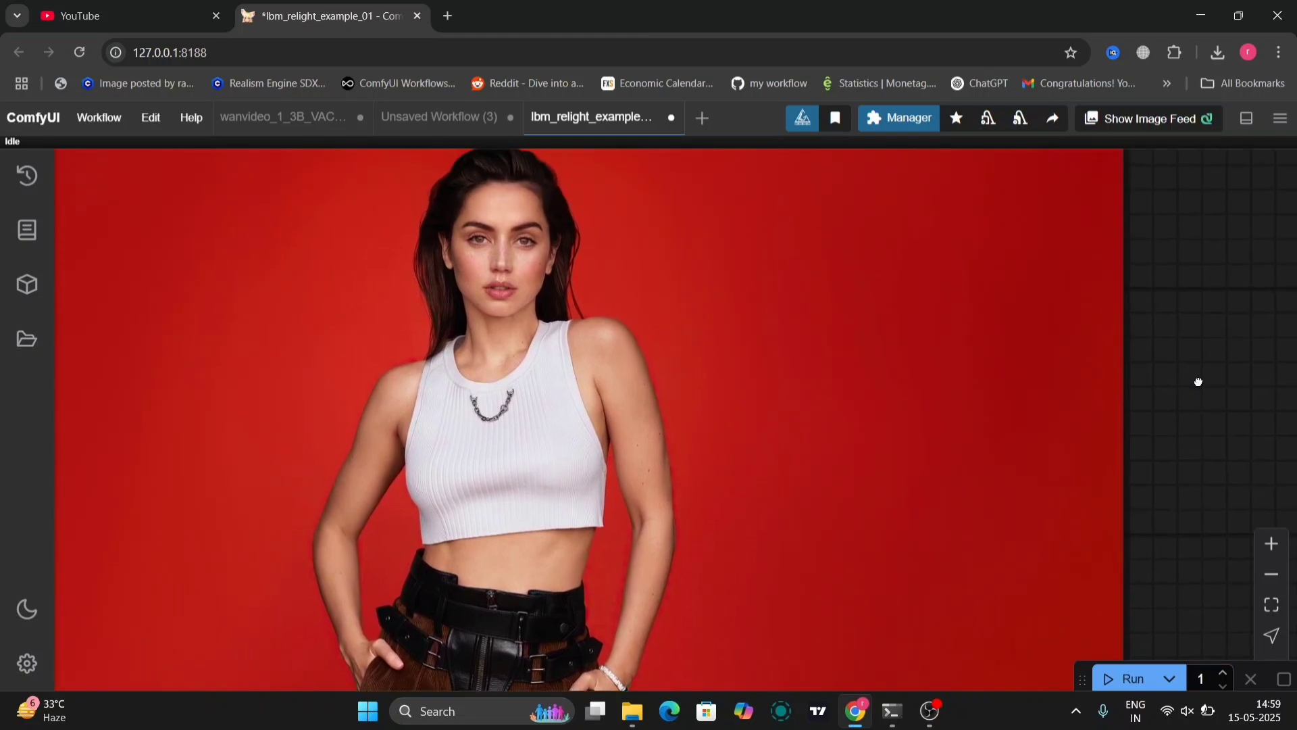
- Scroll the canvas to view the 1024 × 1024 relit beach result in Preview Image
scroll("down", 3)
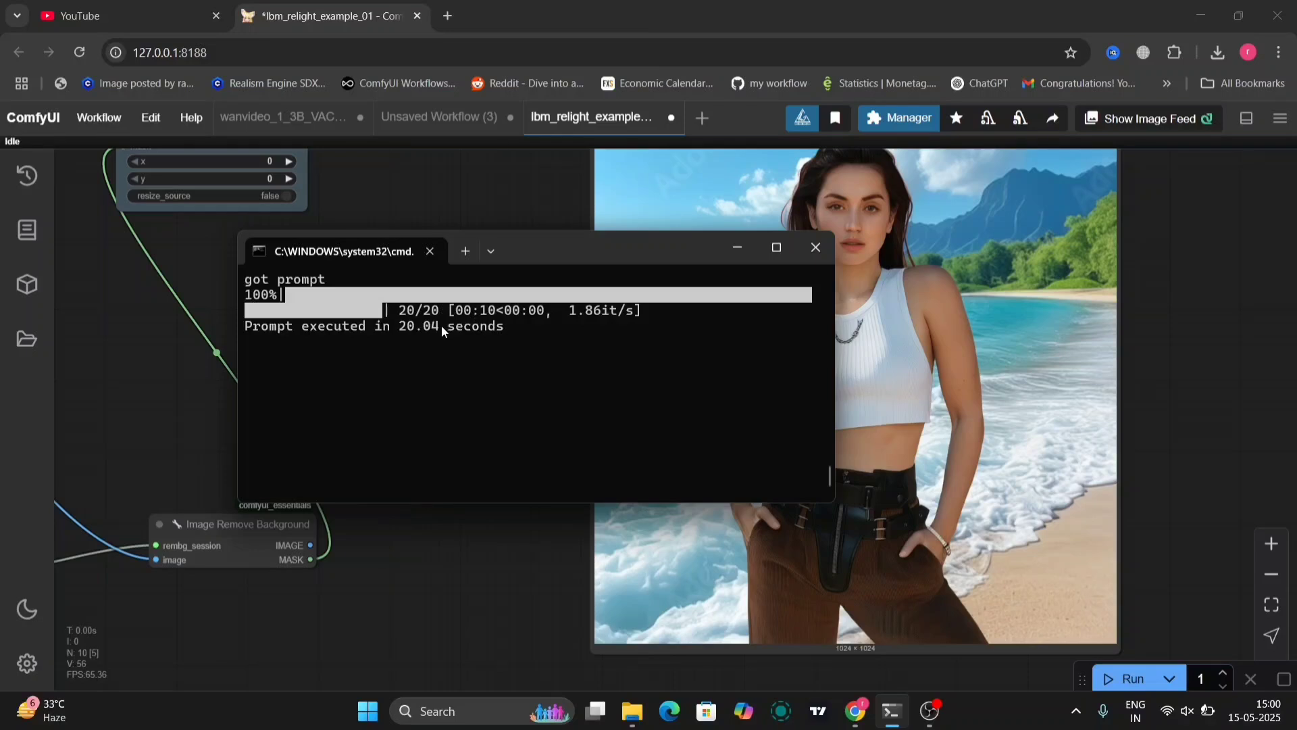
mouse_move(538, 380)
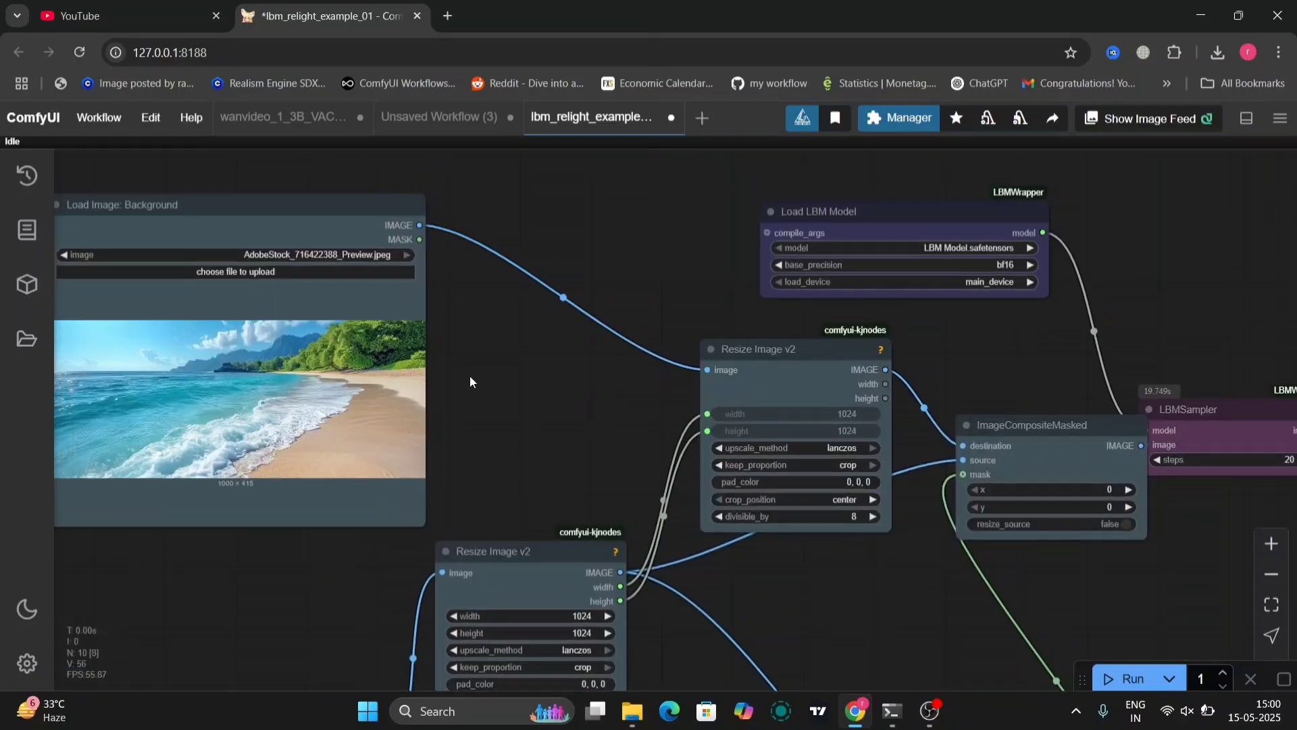
- Upload AdobeStock_639619461_Preview.jpeg from Downloads into Load Image: Background
left_click(235, 272)
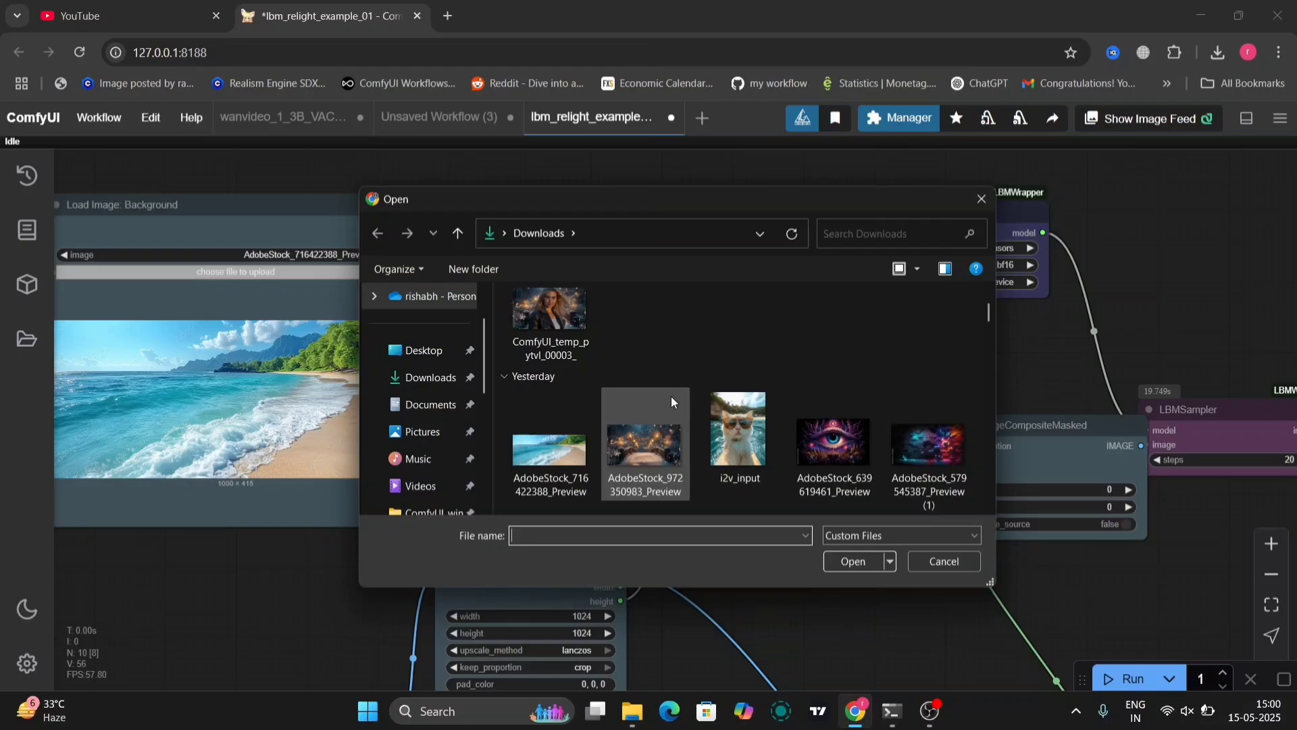
double_click(833, 442)
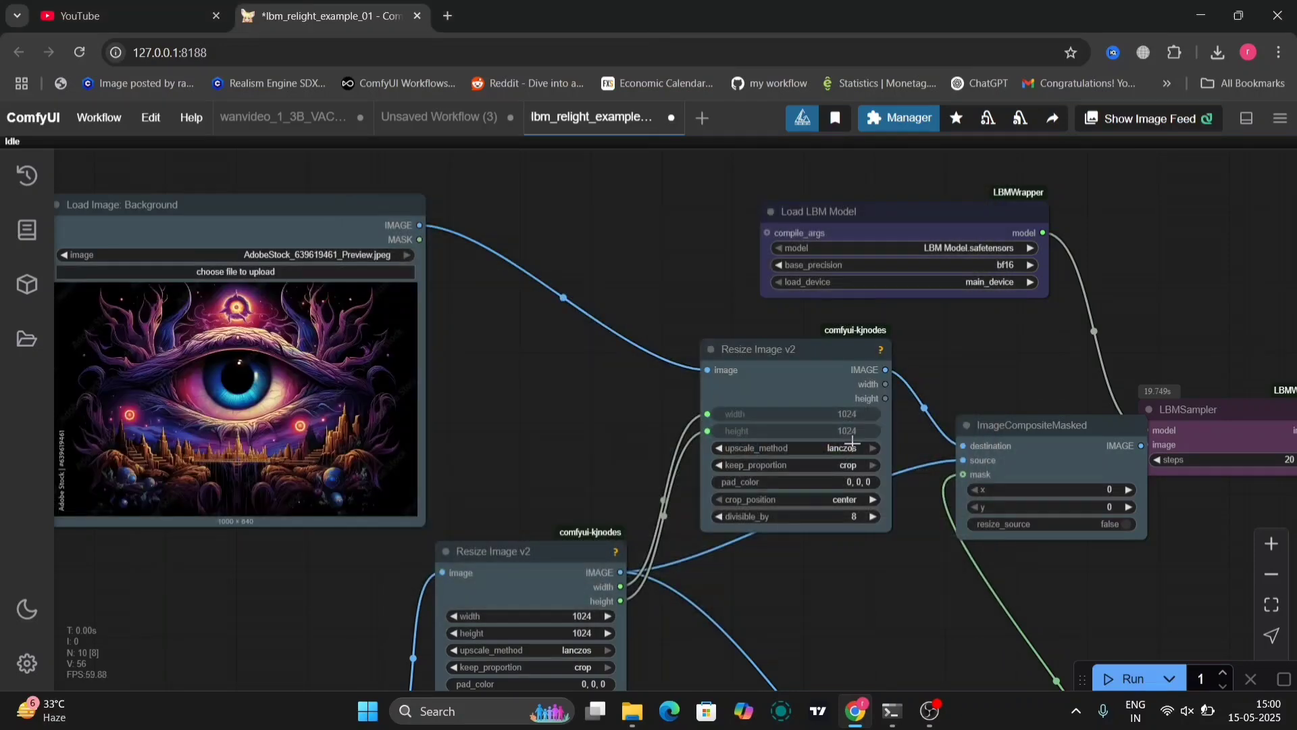
left_click(1131, 678)
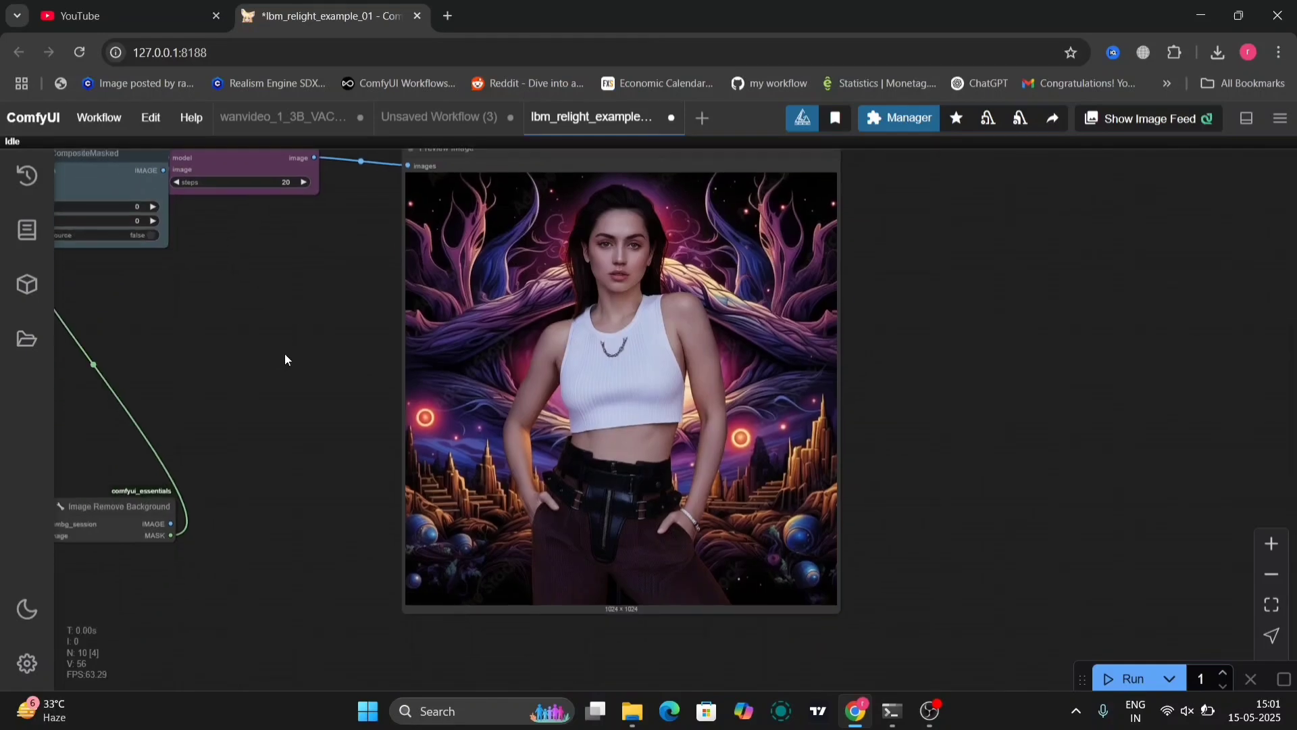
mouse_move(296, 360)
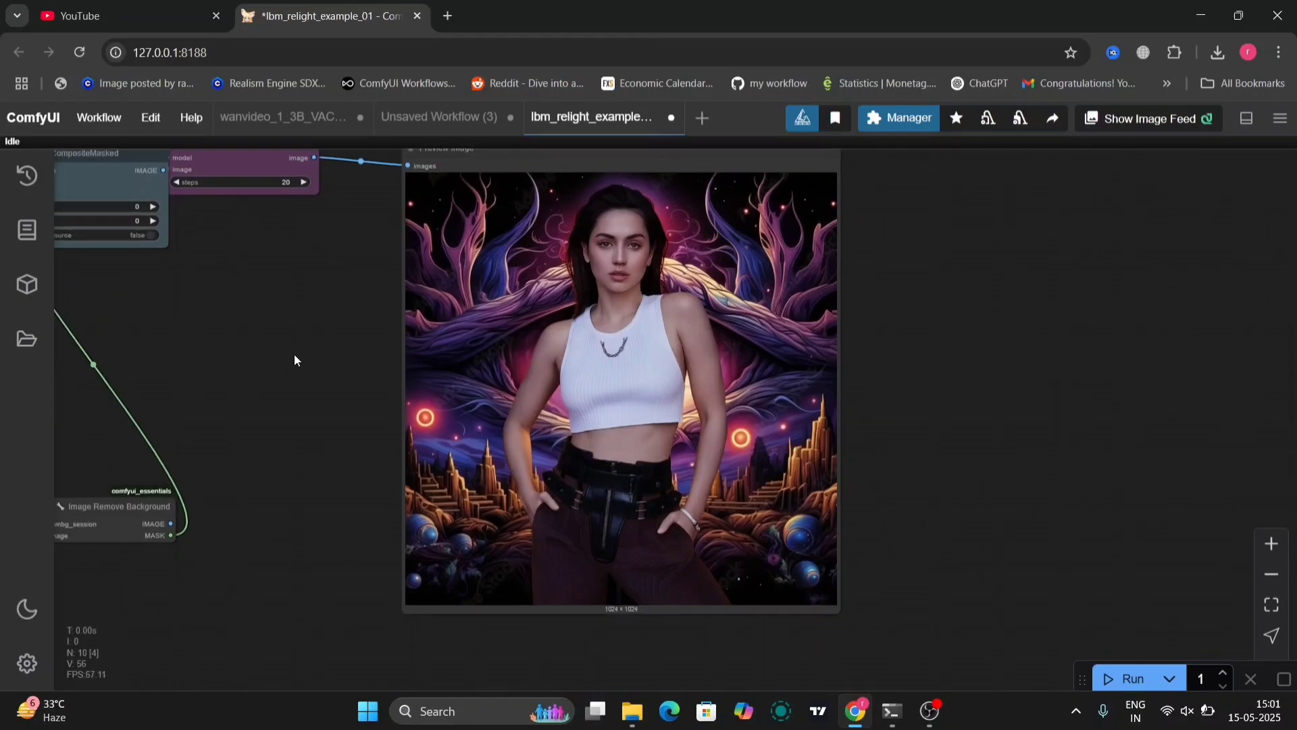
- Pan around the canvas to frame the mask nodes and the eye-scene relit preview
left_click_drag(294, 360, 534, 275)
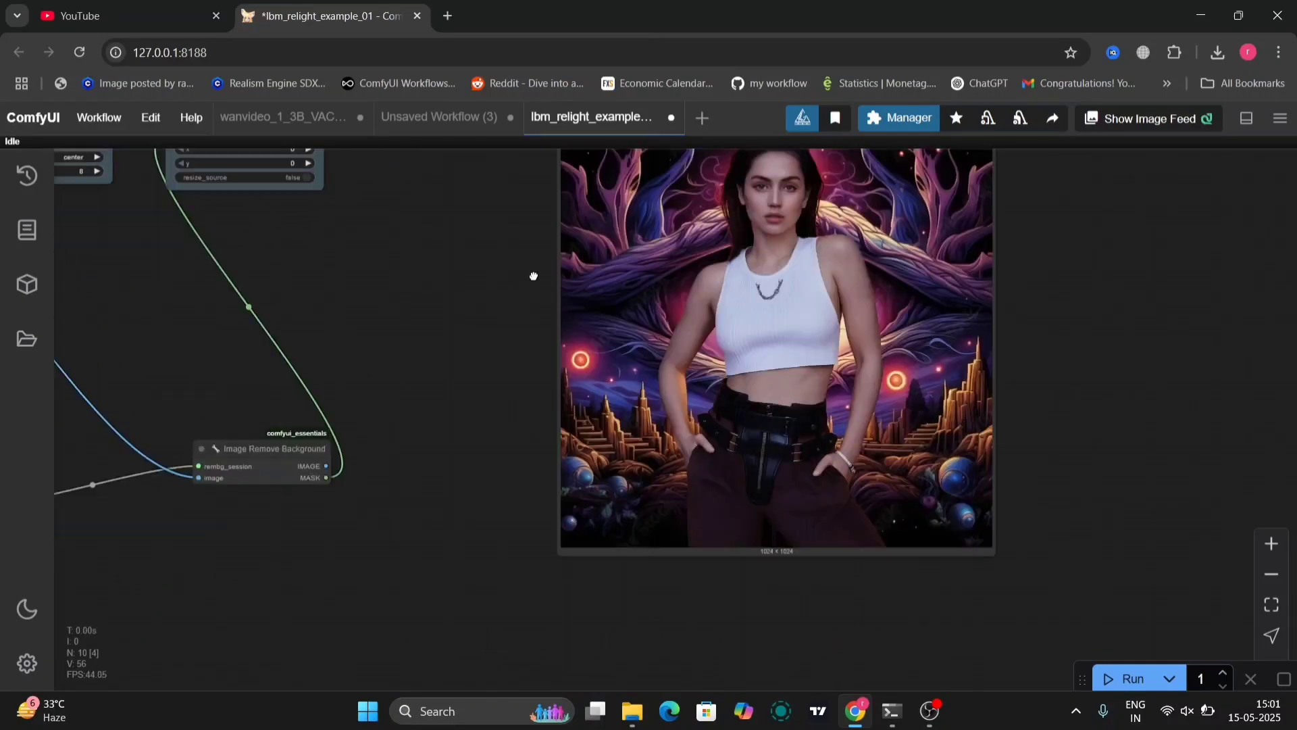
left_click_drag(534, 276, 623, 351)
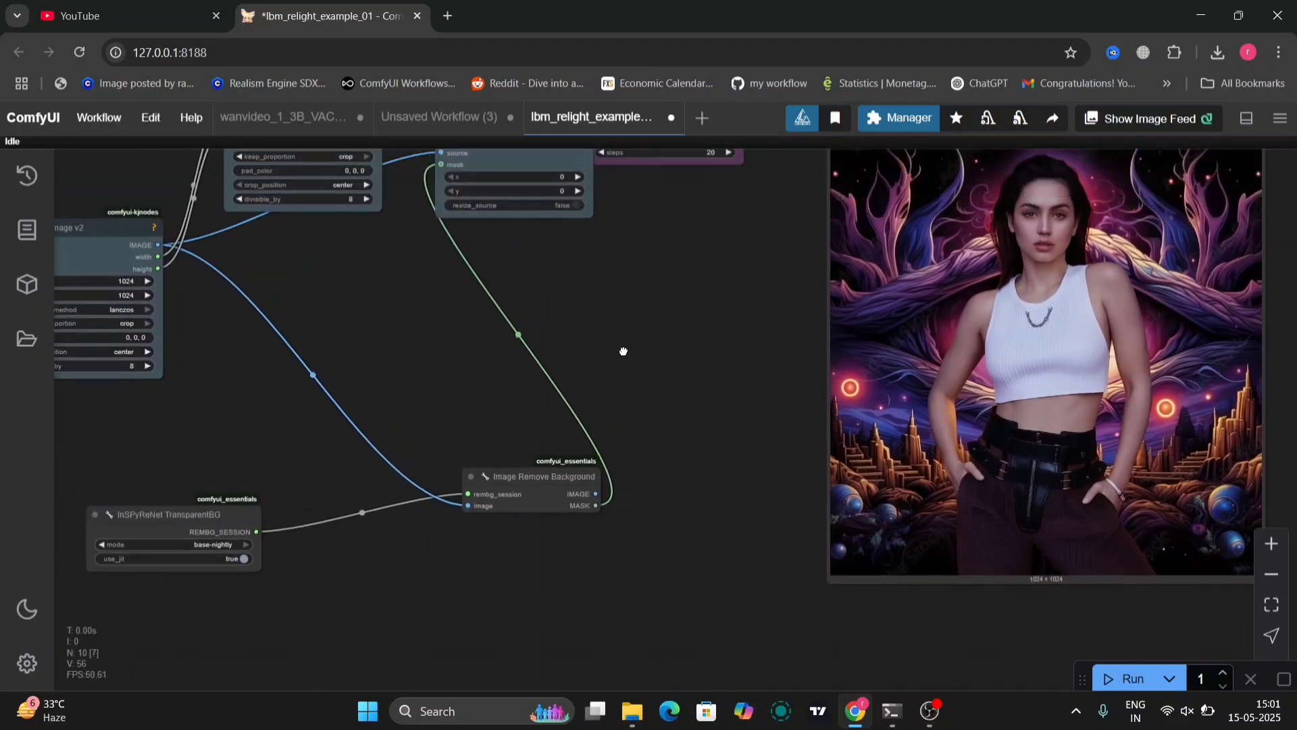
left_click_drag(623, 350, 621, 381)
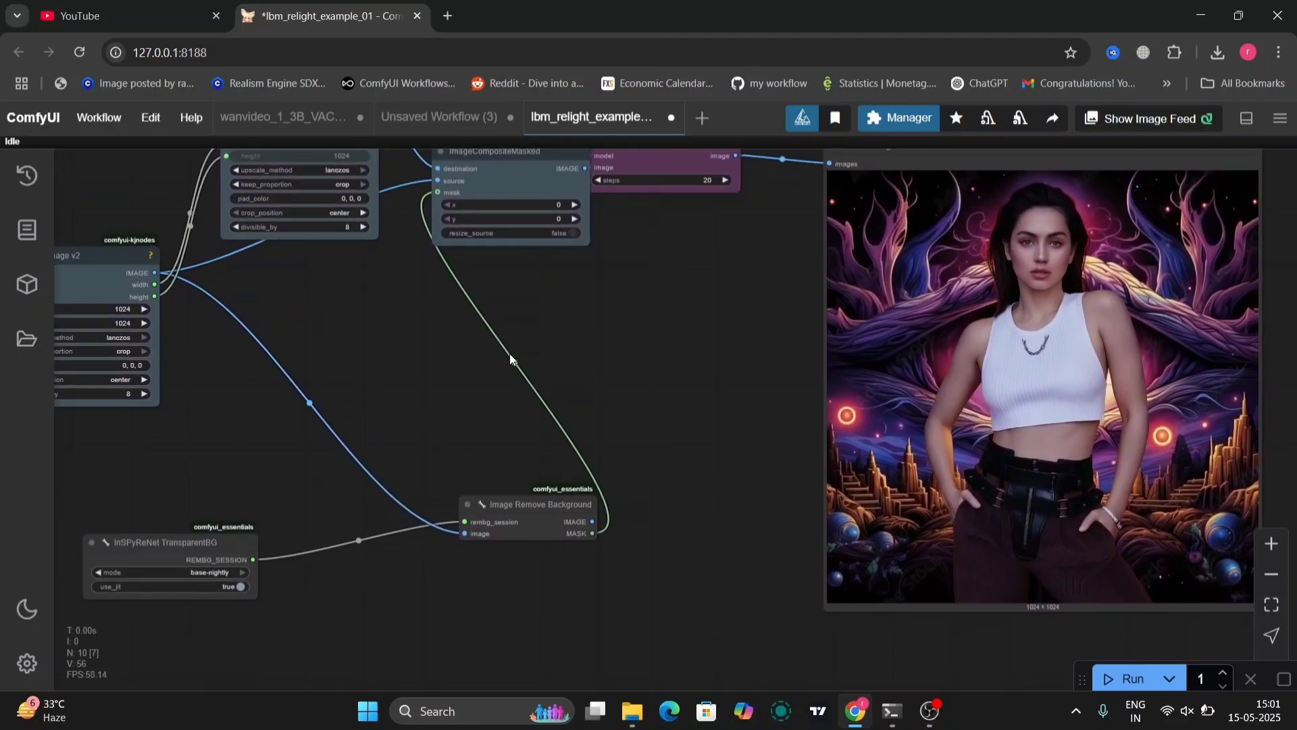
left_click_drag(509, 360, 281, 248)
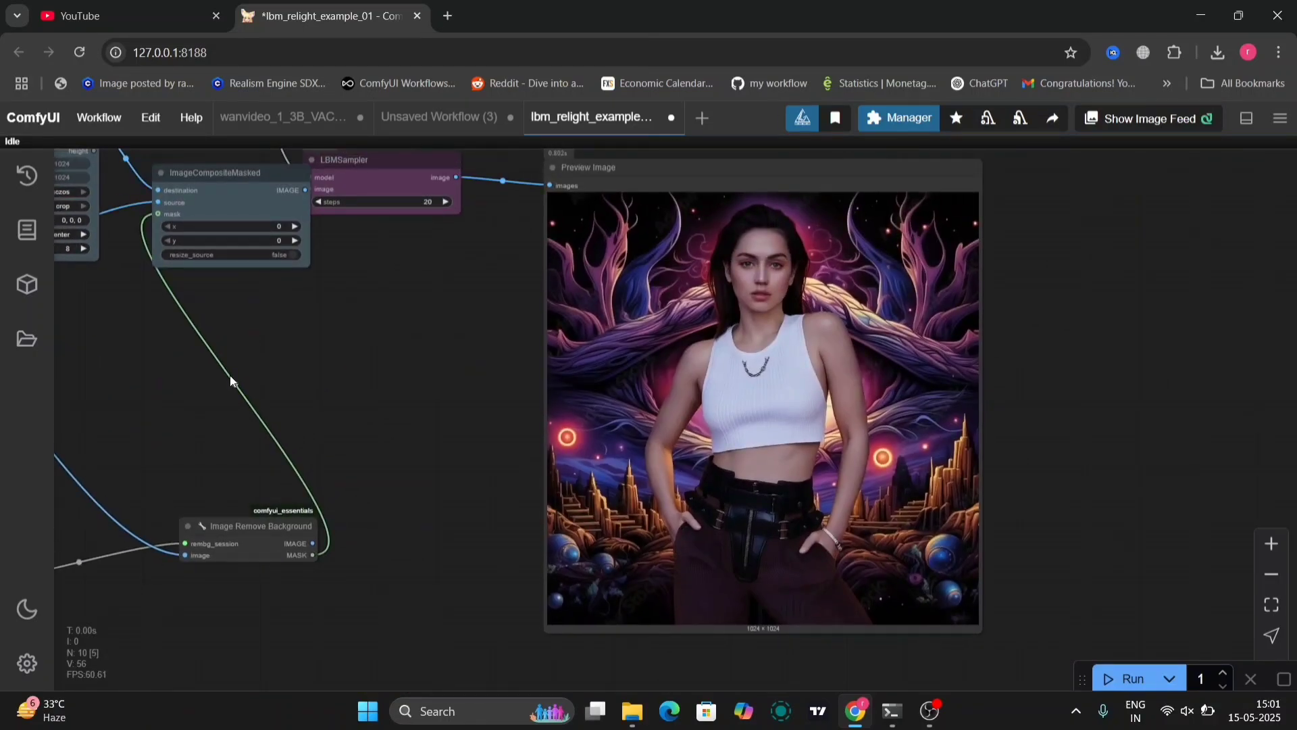
left_click_drag(232, 381, 339, 338)
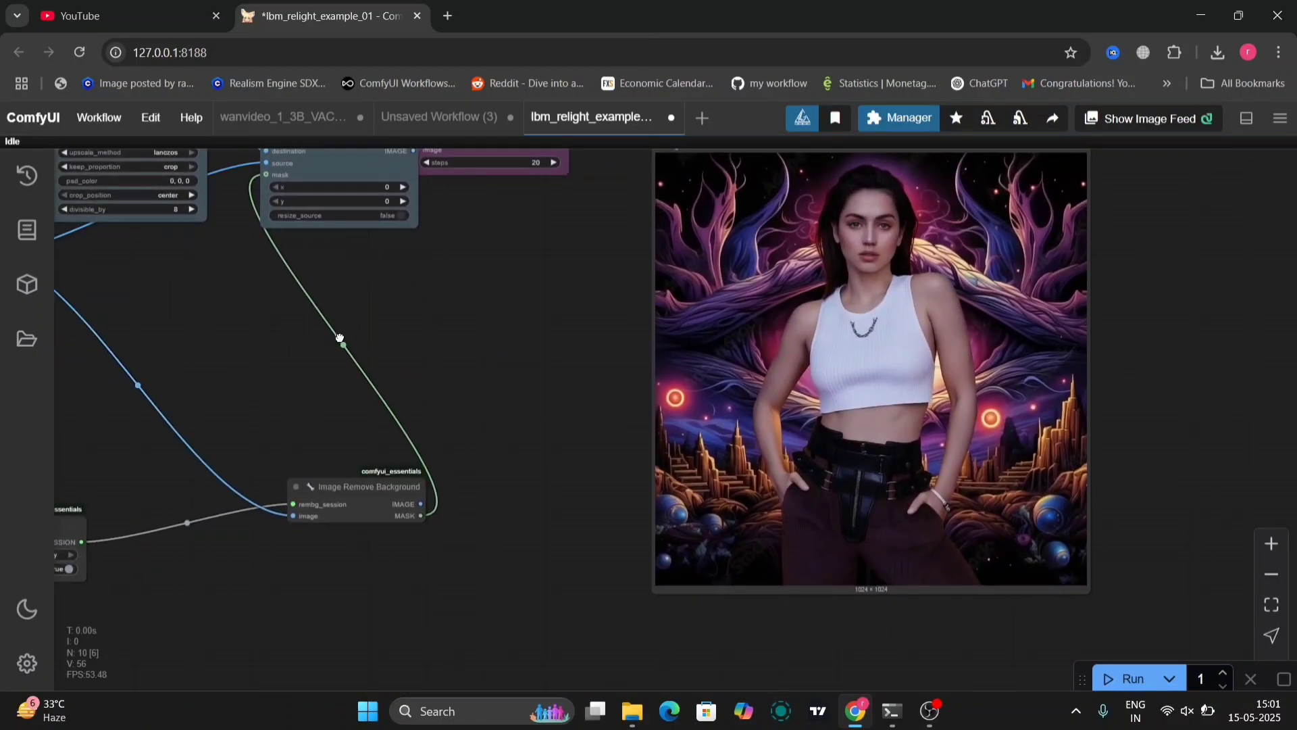